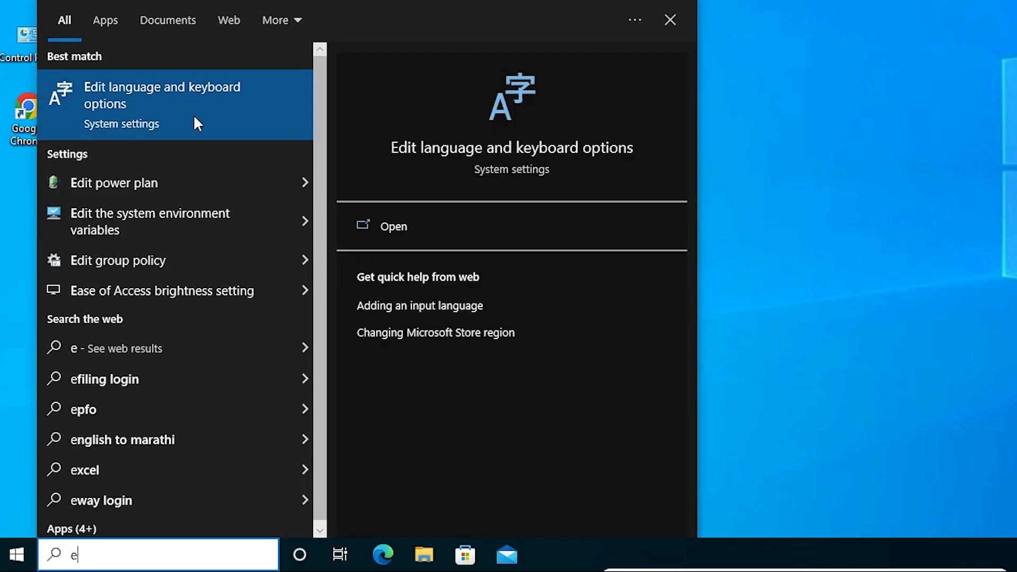
mouse_move(211, 109)
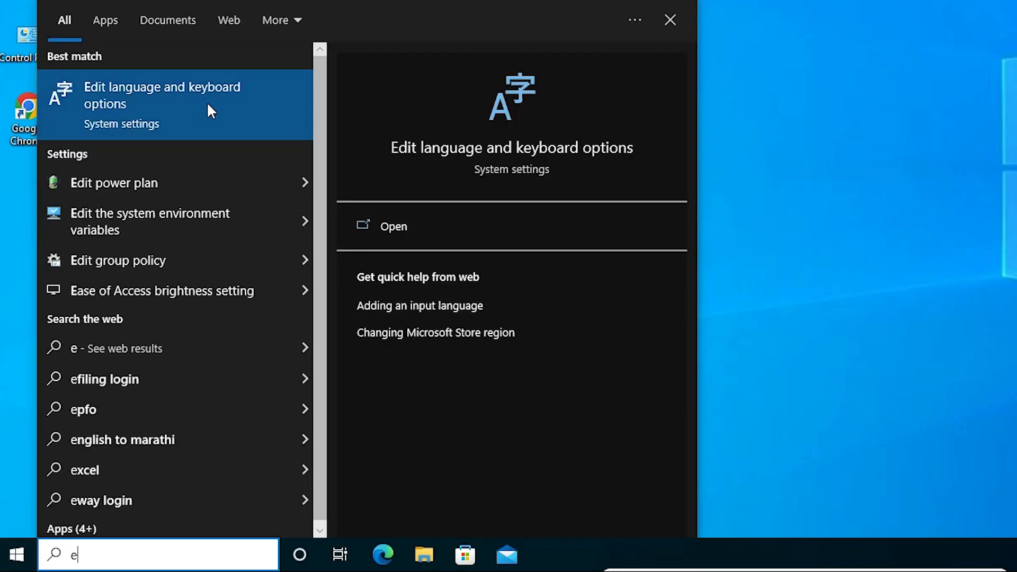
Reach the Preferred languages list showing English (United States) and English (United Kingdom)
click(162, 95)
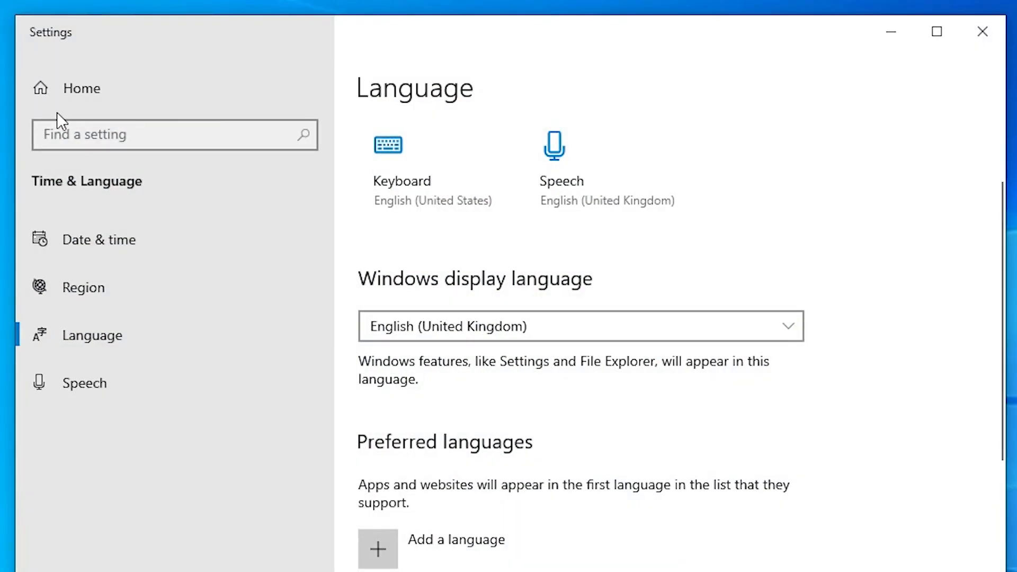
scroll(down, 3)
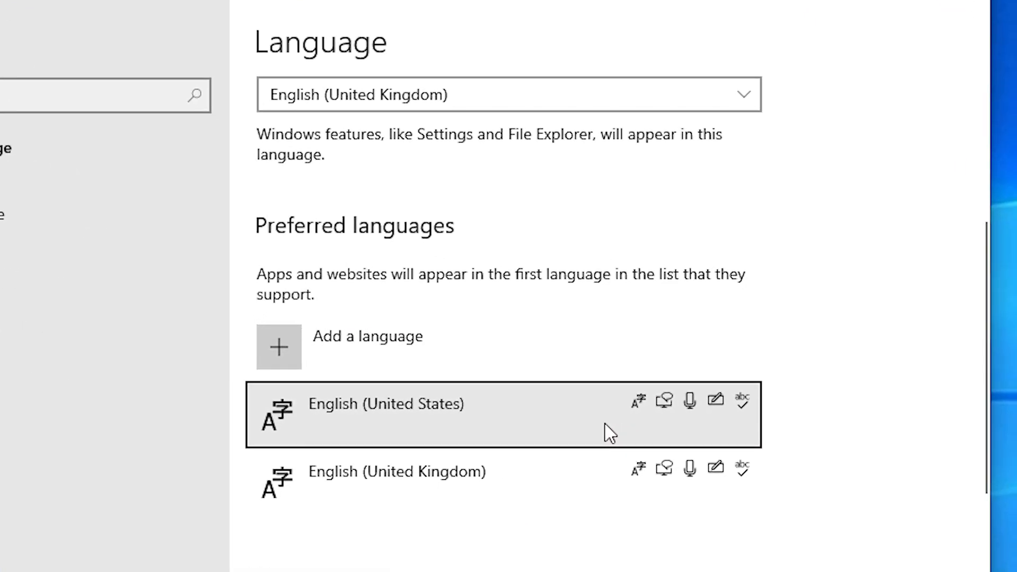
mouse_move(717, 333)
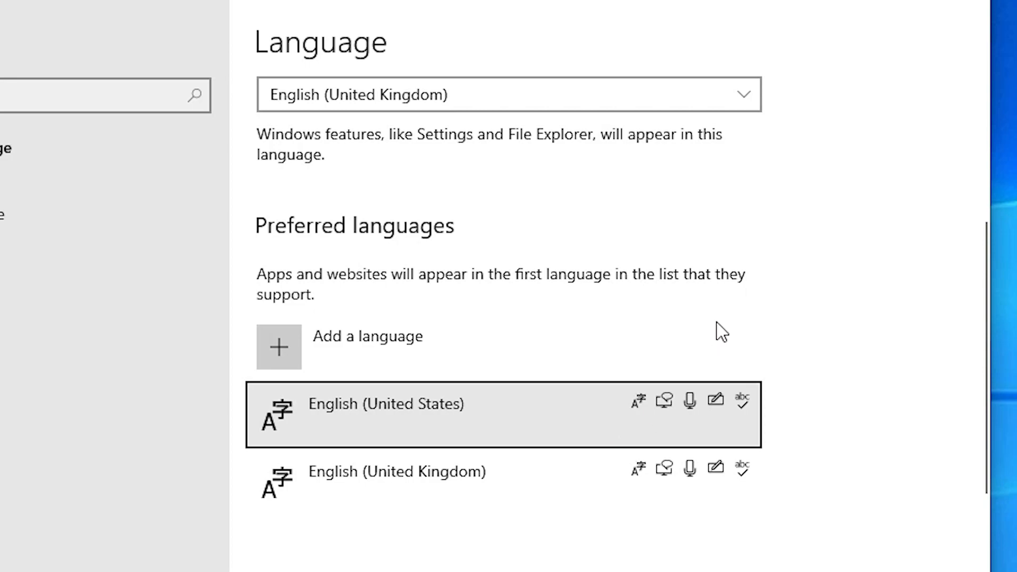
mouse_move(422, 384)
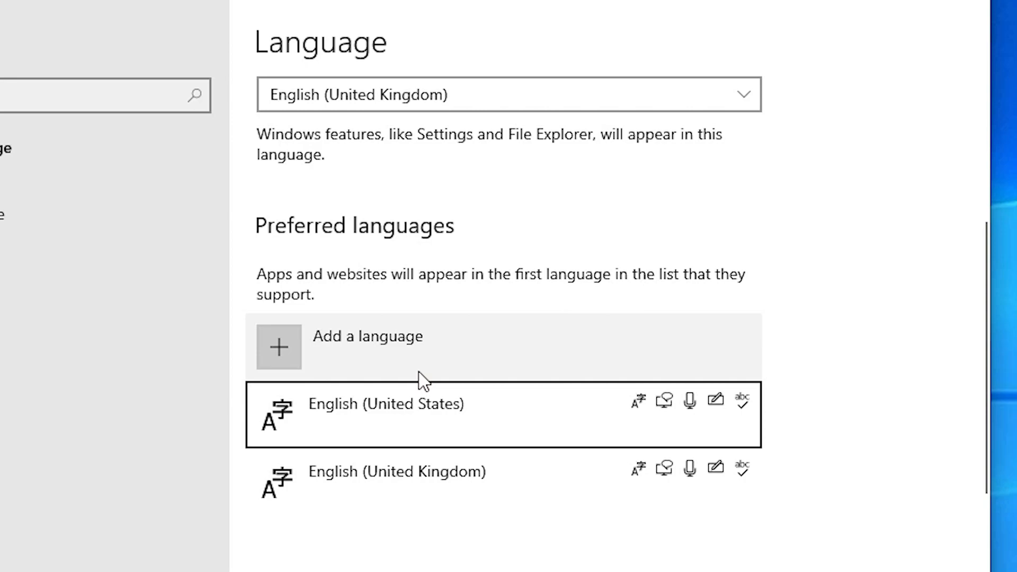
mouse_move(405, 430)
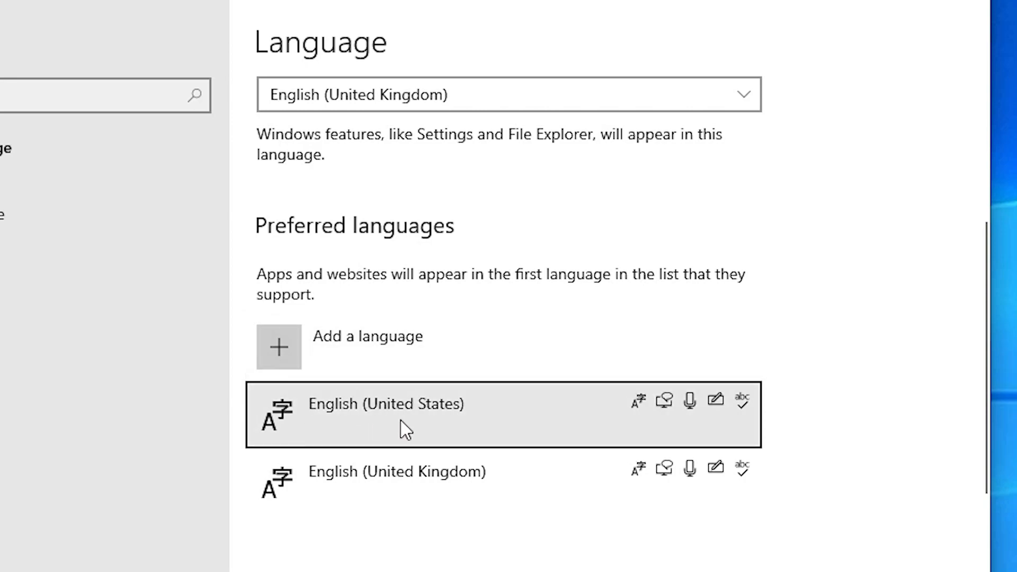
mouse_move(434, 429)
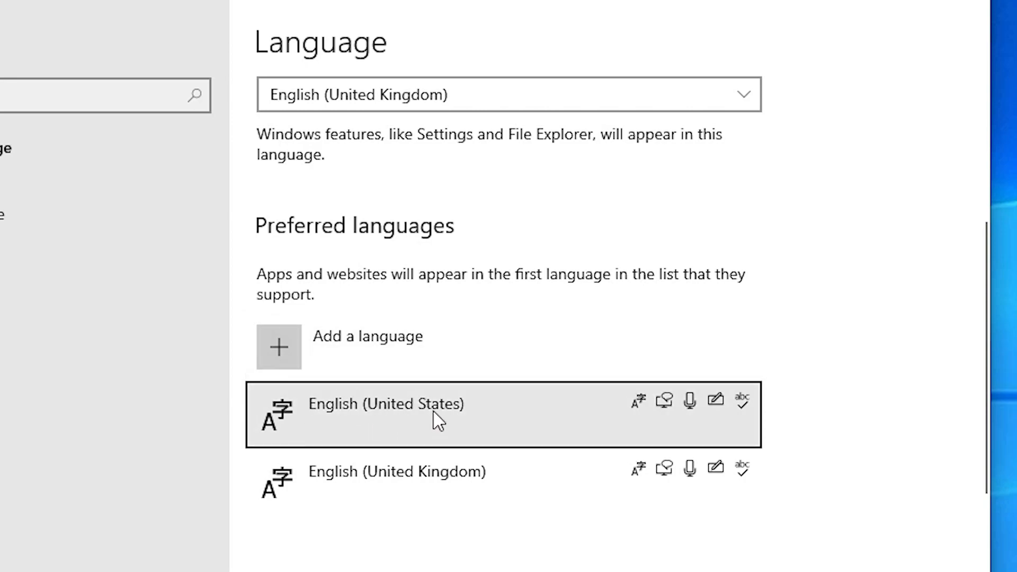
mouse_move(384, 347)
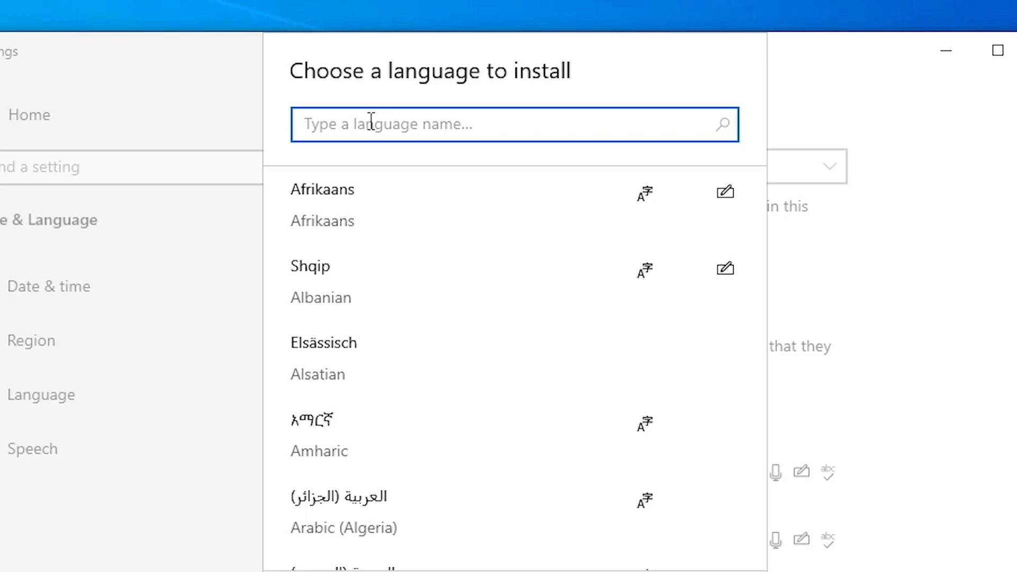
Search 'en', pick English (India) and continue to its optional features
text(eng)
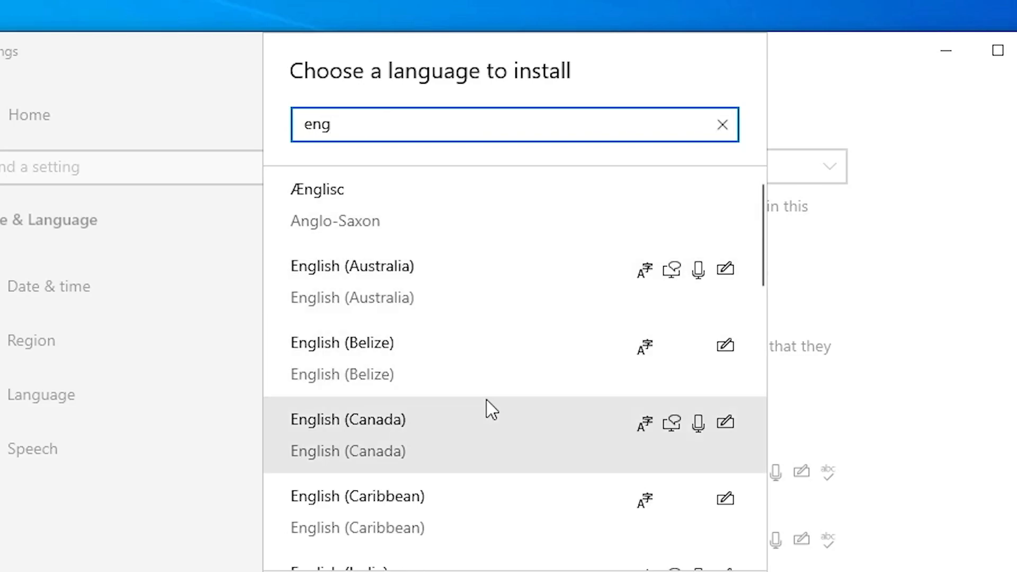
scroll(down, 3)
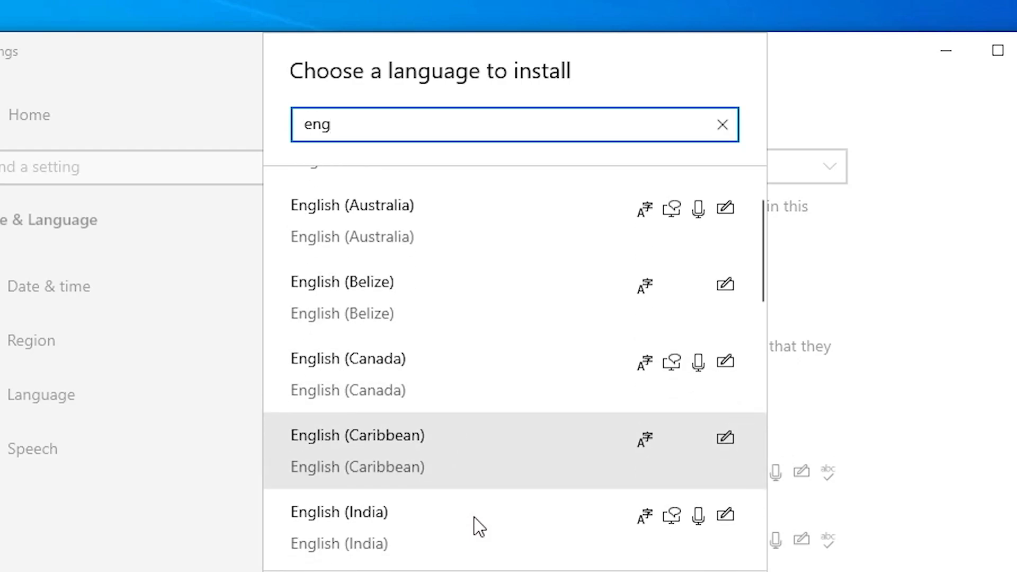
scroll(down, 3)
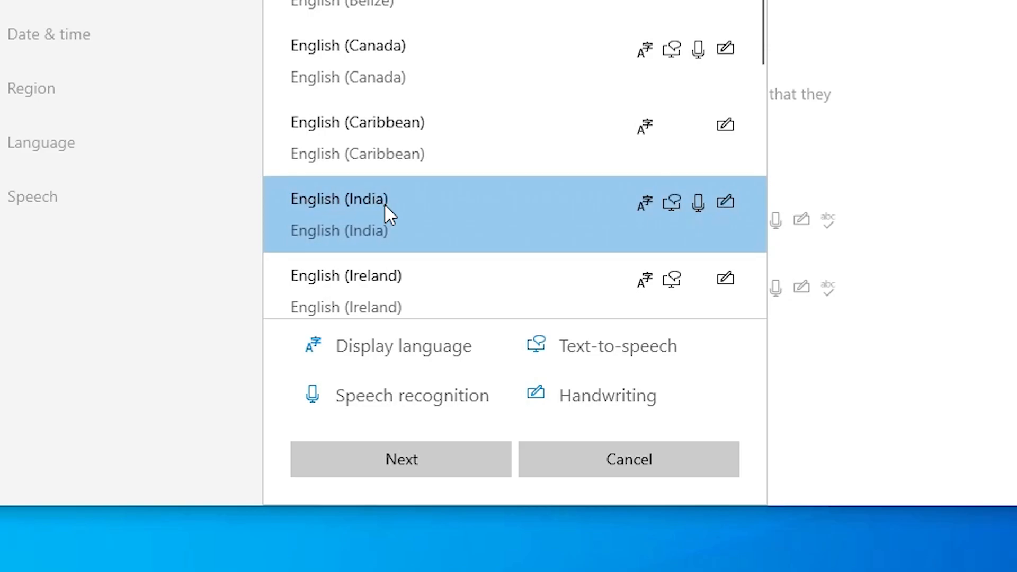
mouse_move(397, 466)
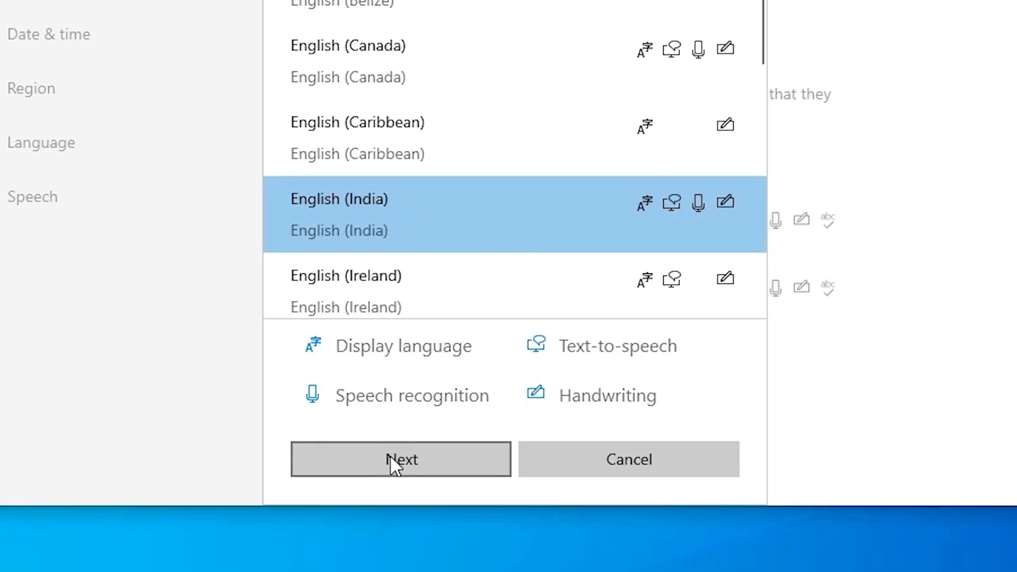
click(400, 460)
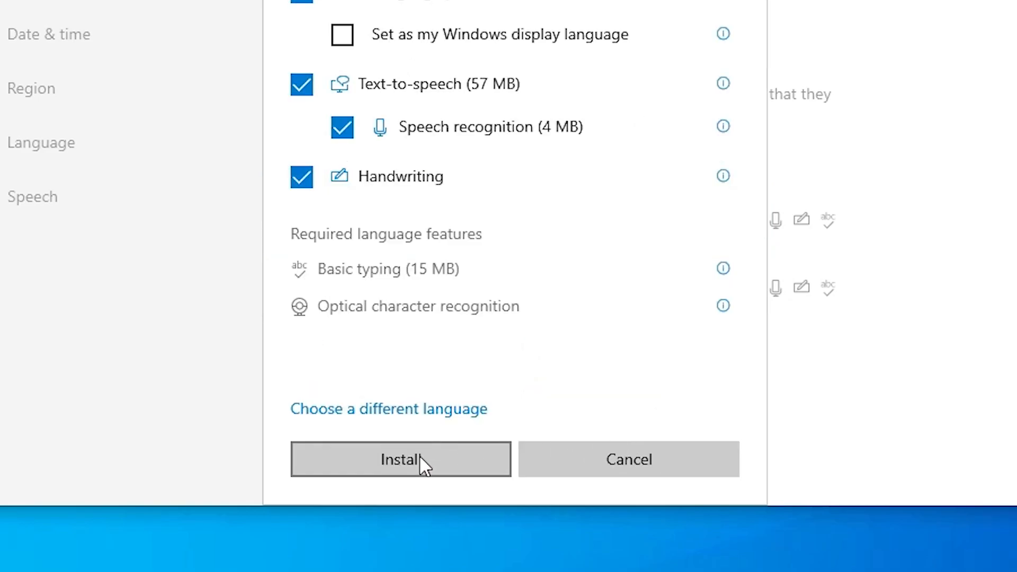
Install English (India) and move it above English (United States) in Preferred languages
click(400, 460)
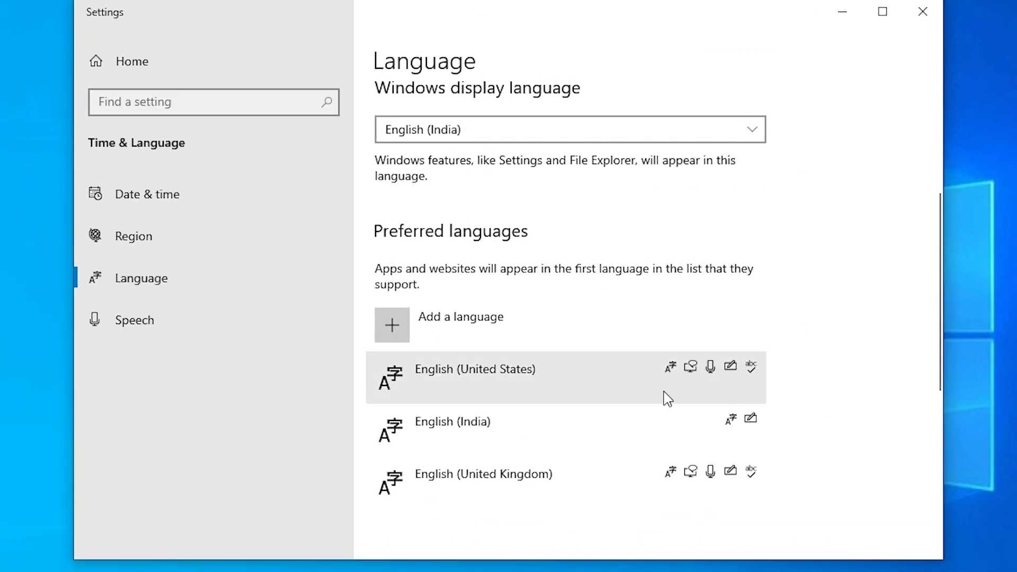
mouse_move(555, 428)
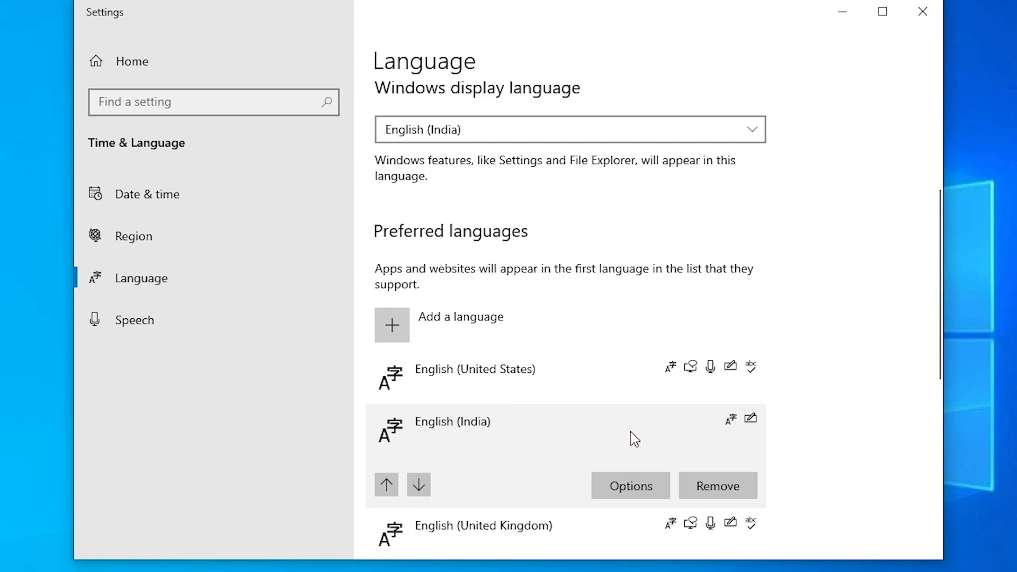
scroll(down, 3)
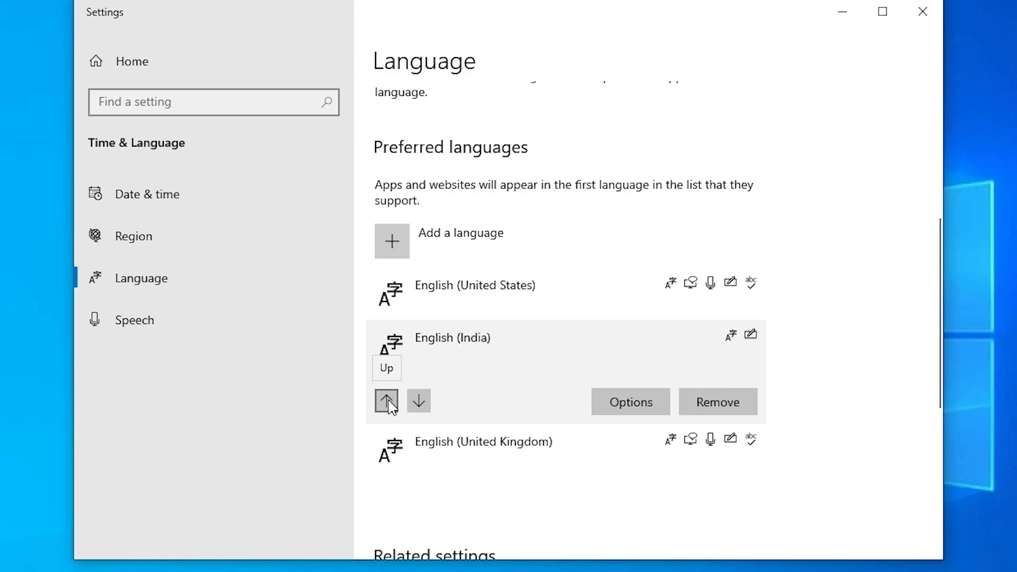
click(387, 401)
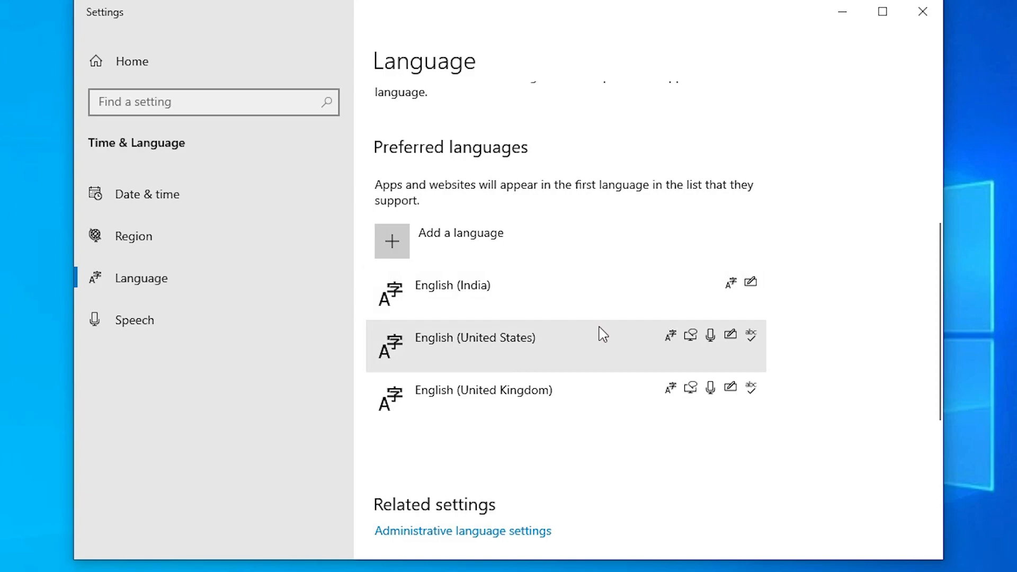
mouse_move(474, 286)
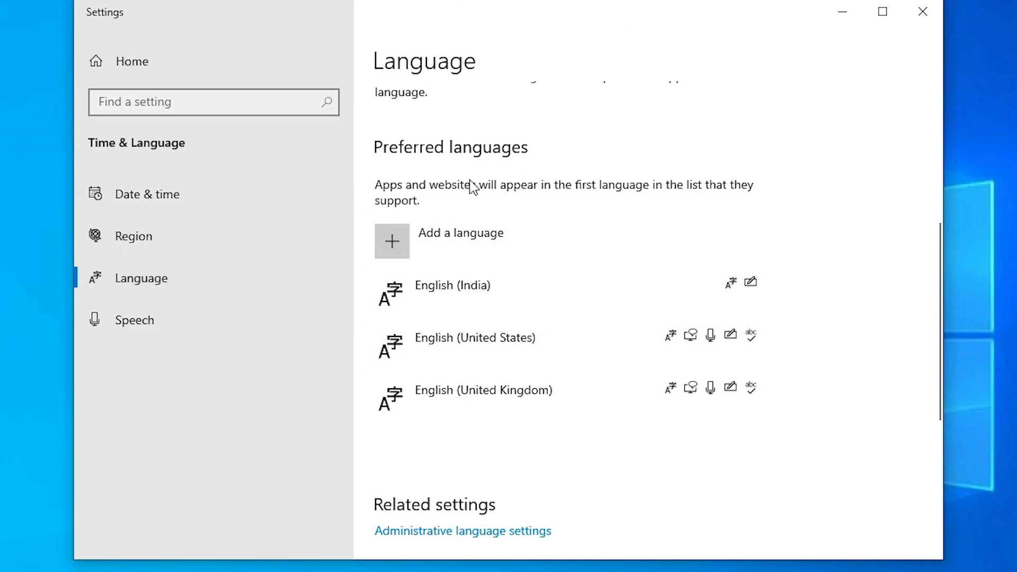
Search Start for 'edit language and keyboard options' and reopen the Language settings
click(21, 553)
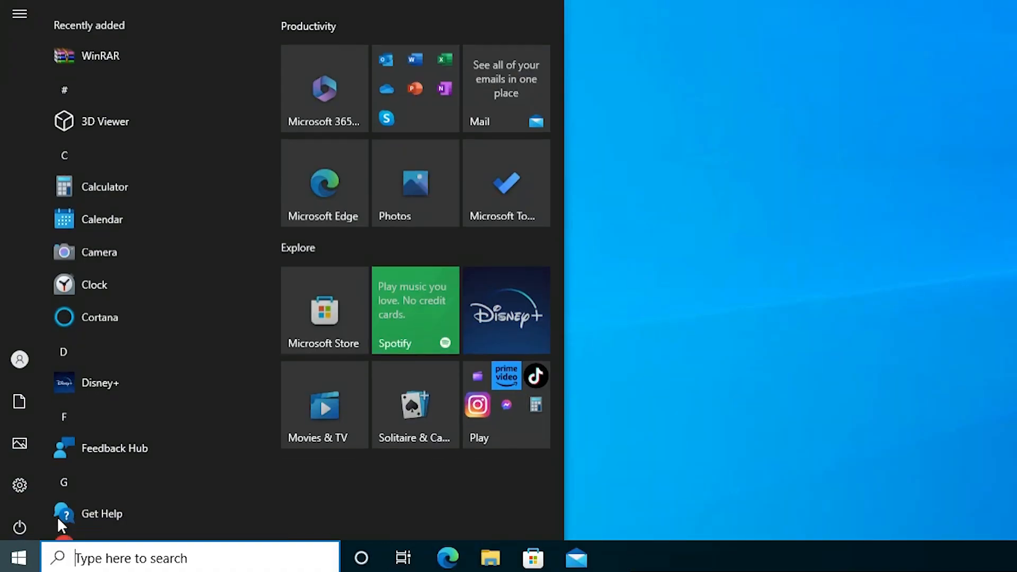
scroll(down, 3)
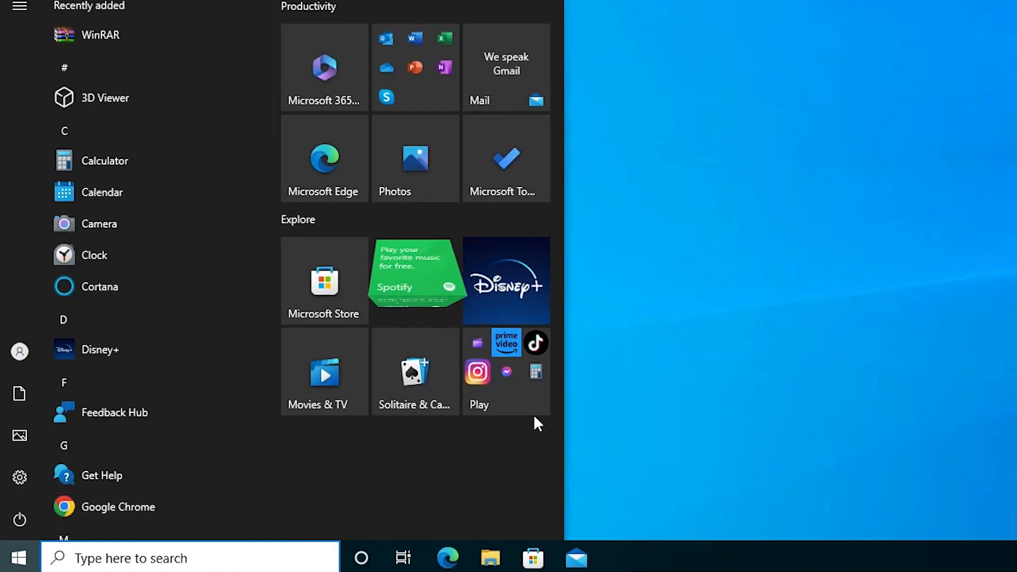
click(17, 557)
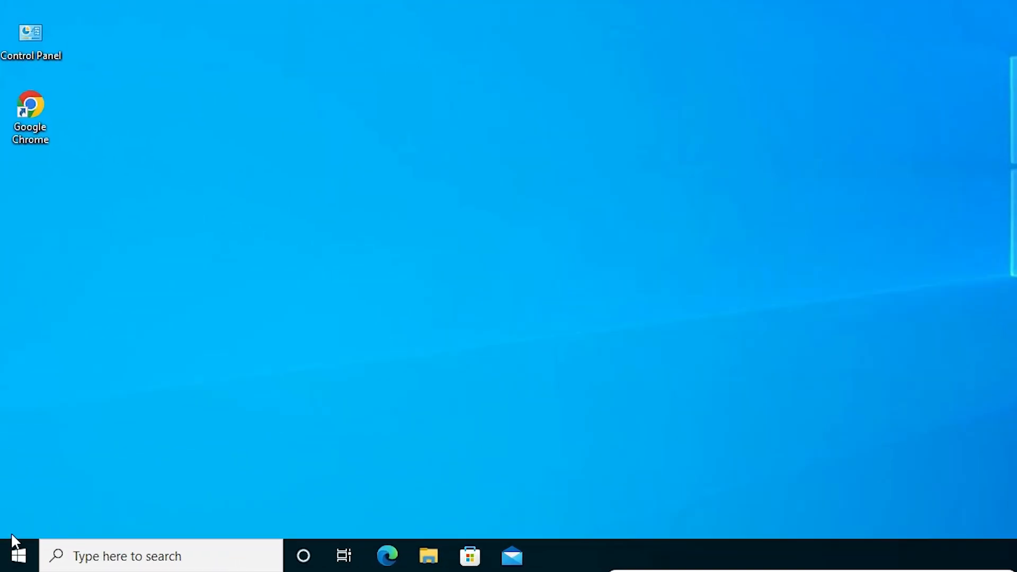
text(edit language and keyboard options)
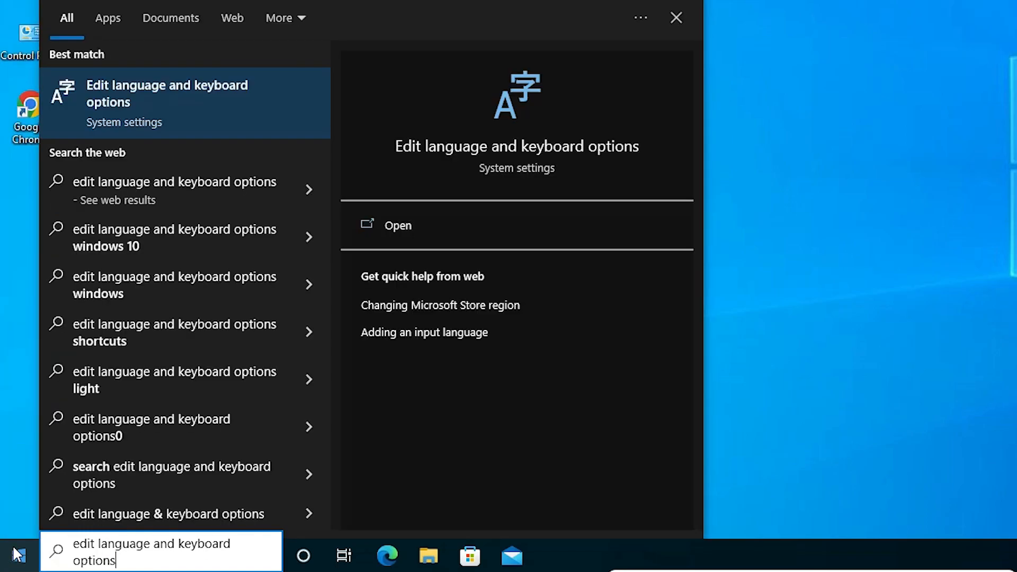
mouse_move(189, 114)
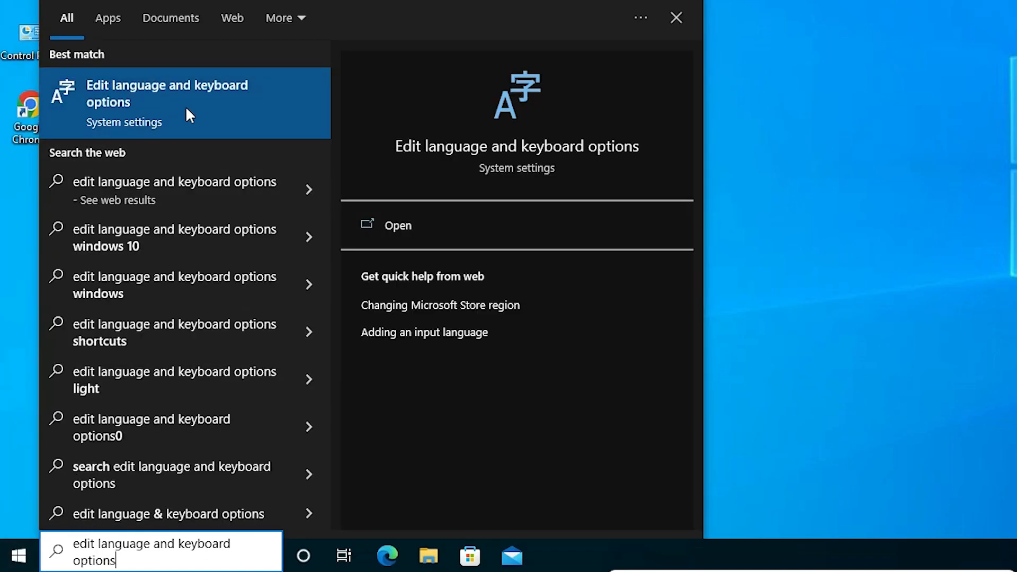
click(167, 93)
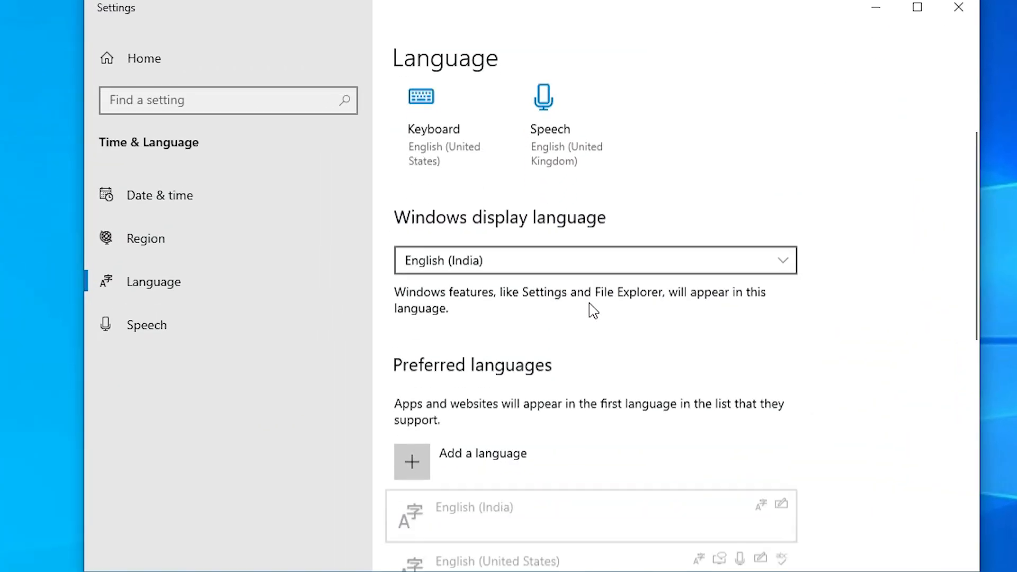
Move English (United States) back above English (India), then close Settings
scroll(down, 3)
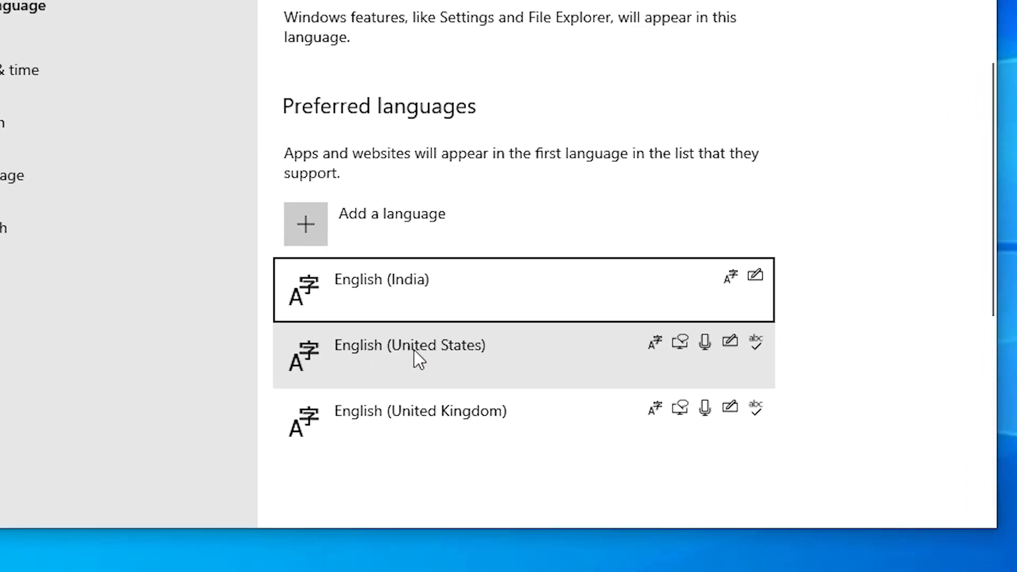
click(410, 352)
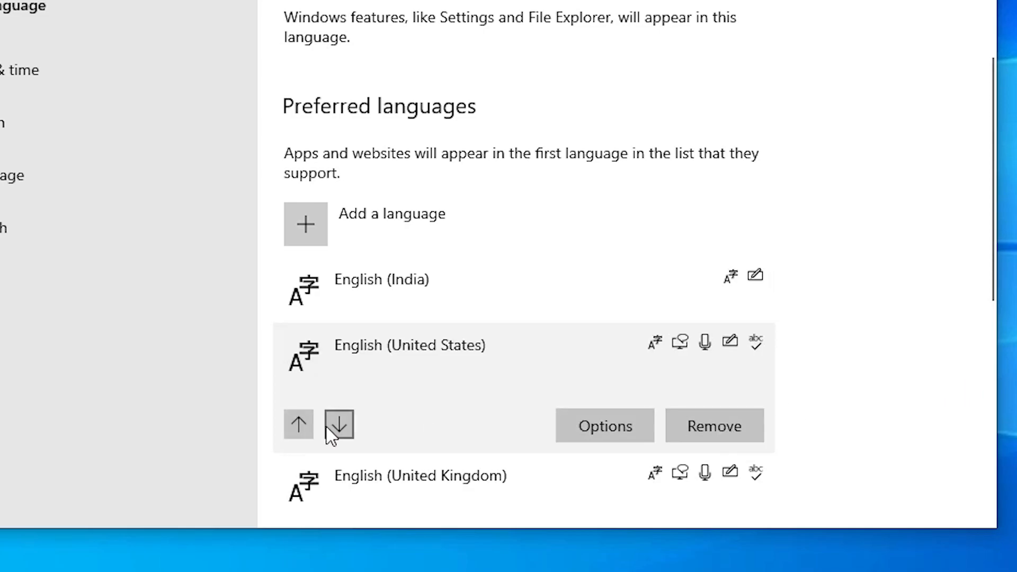
mouse_move(299, 426)
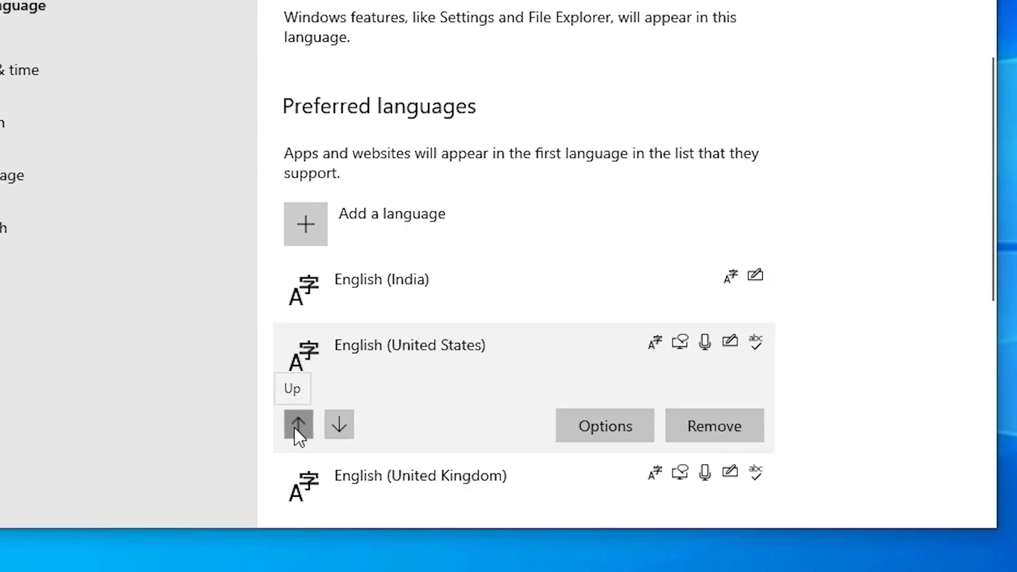
click(298, 425)
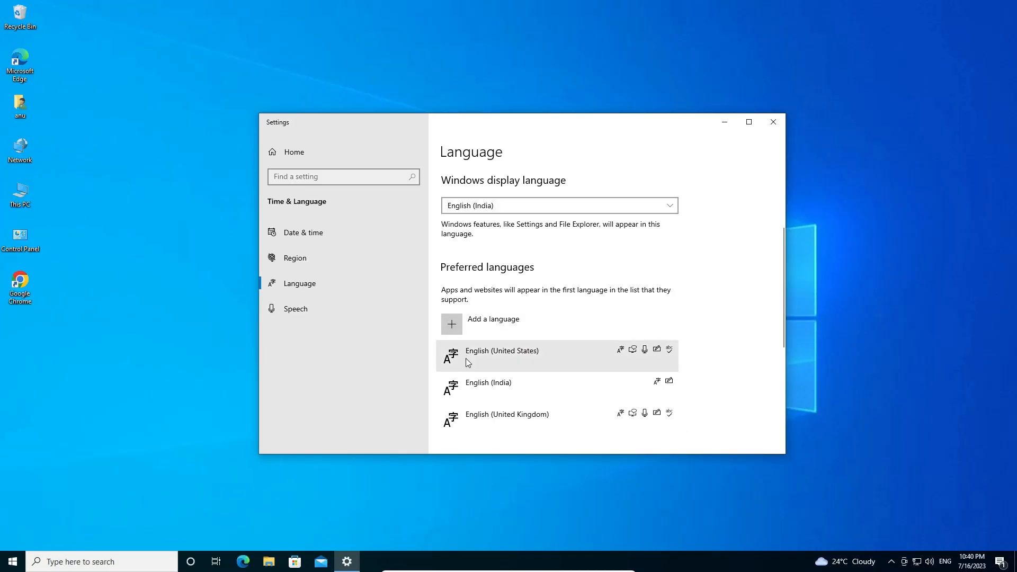
mouse_move(559, 340)
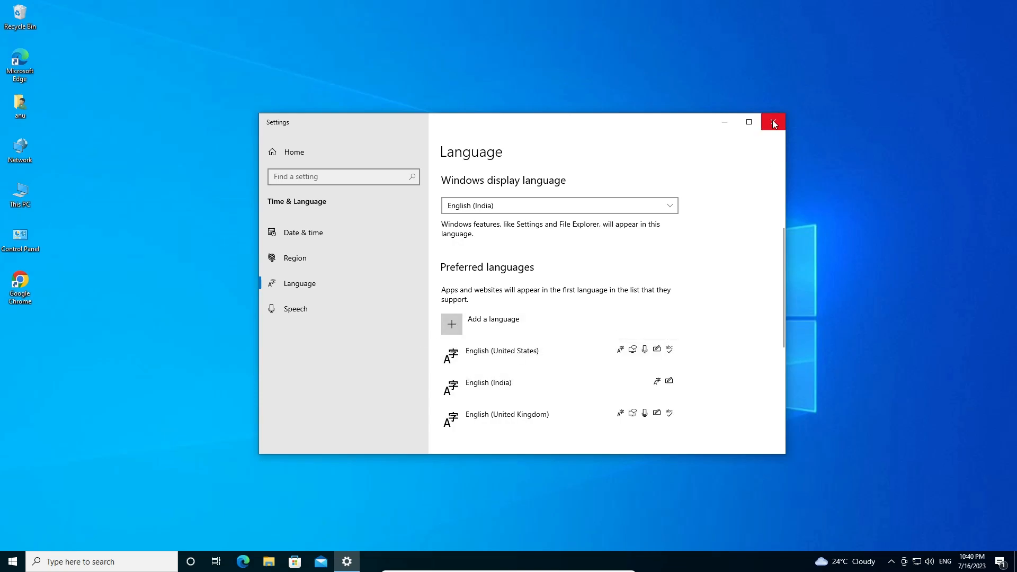
click(773, 122)
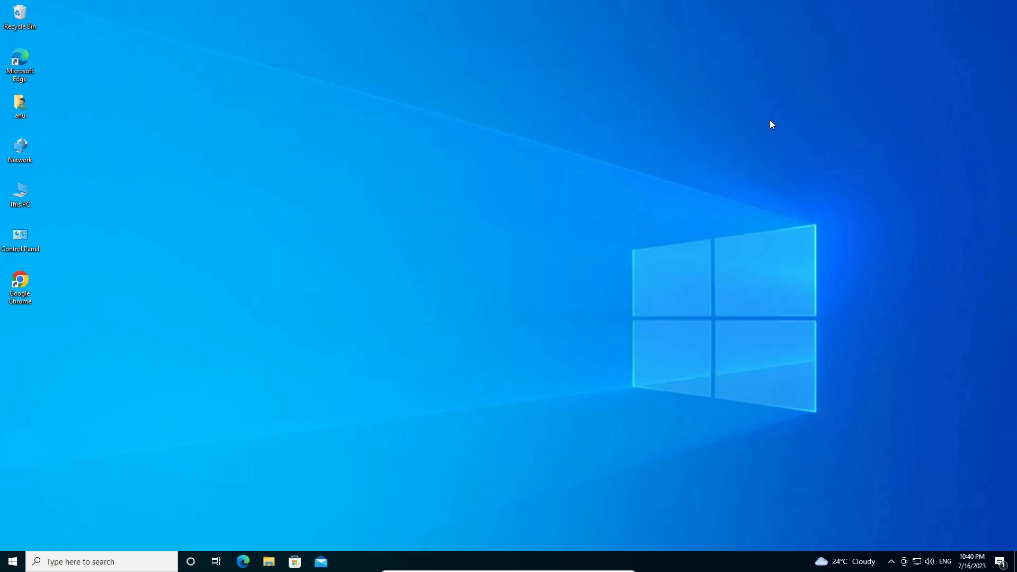